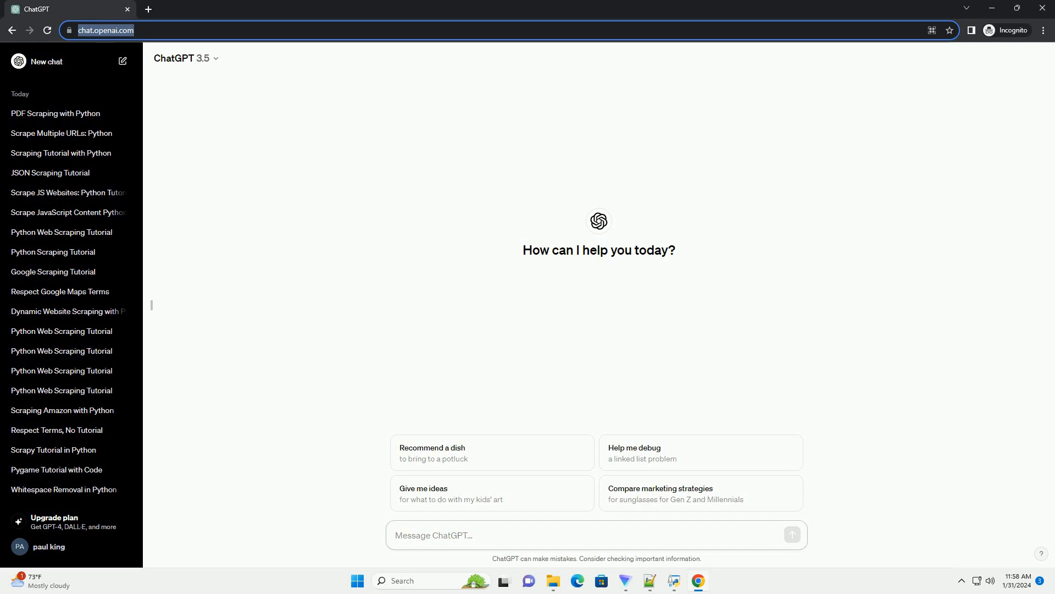
Step: Send a request for a Reddit scraping tutorial in Python with a code example
left_click(596, 536)
type("write an informative tutorial about how to scrape reddit with python with code example")
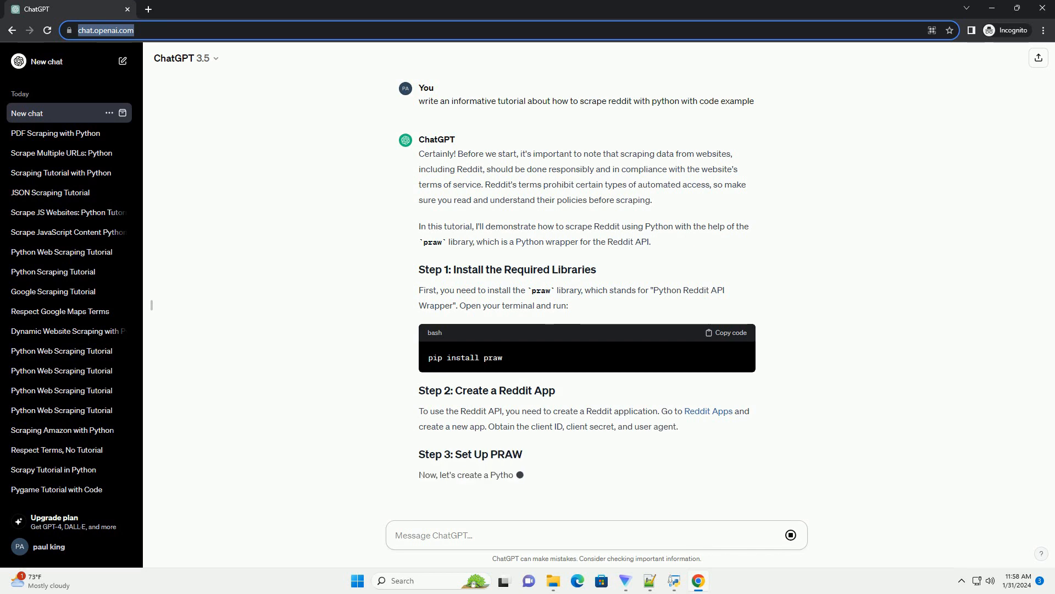
Step: Scroll through the reply to read the PRAW setup script with credentials and the start of Step 4
scroll("down", 3)
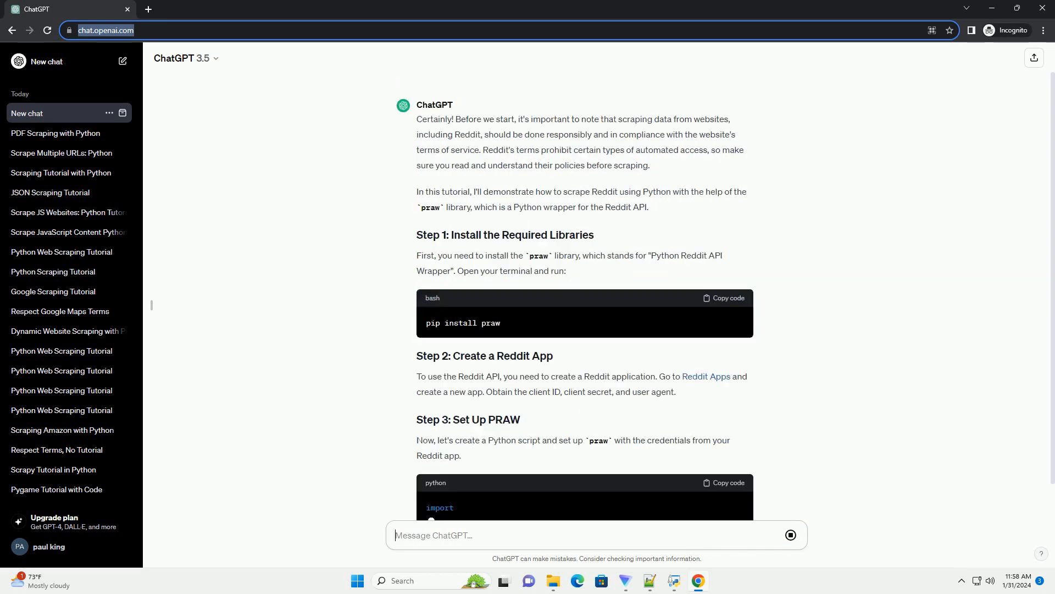
scroll("down", 3)
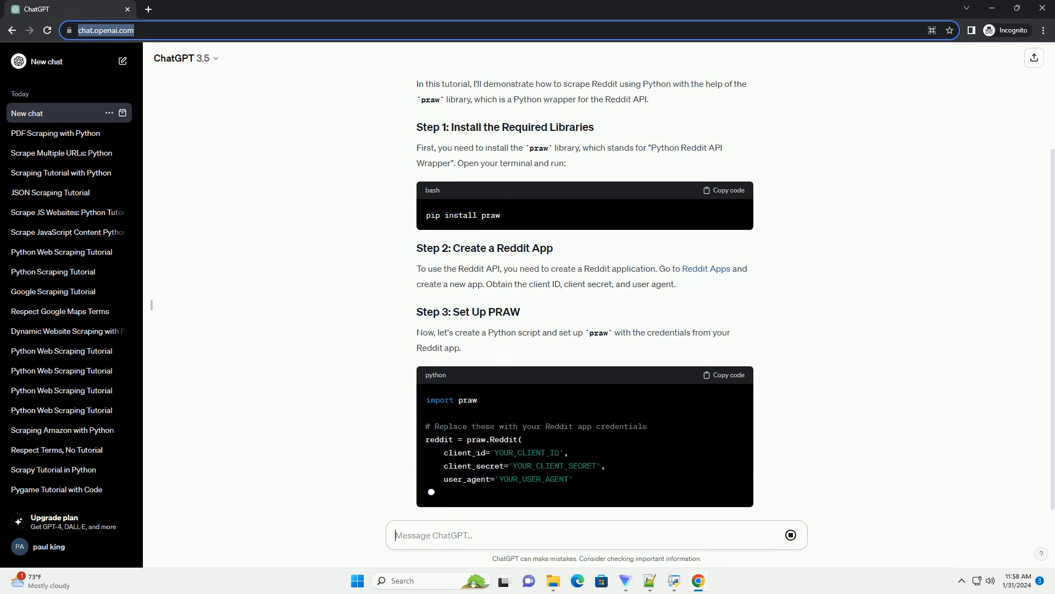
scroll("down", 3)
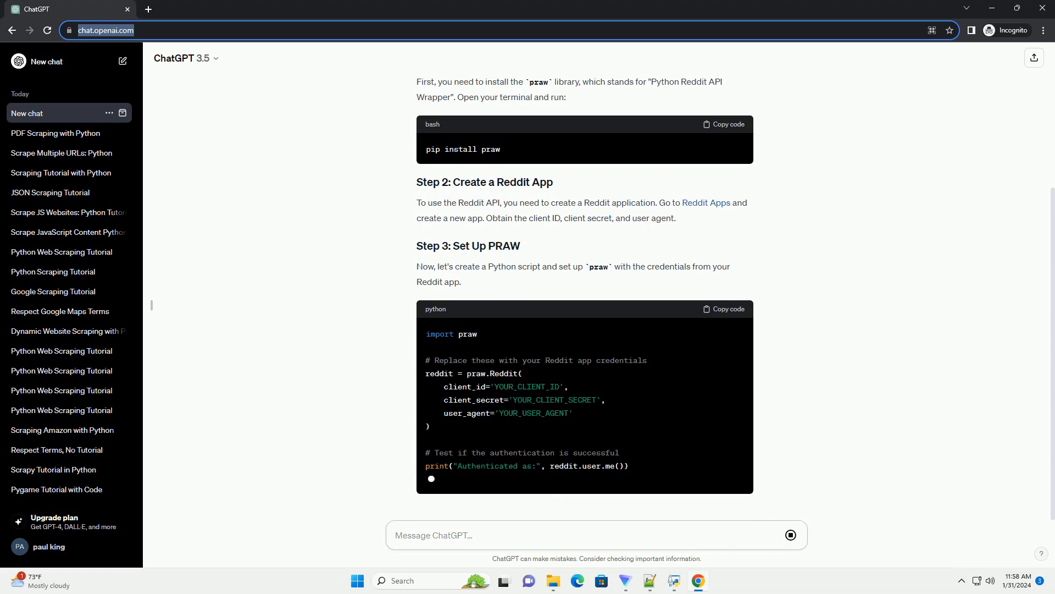
scroll("down", 3)
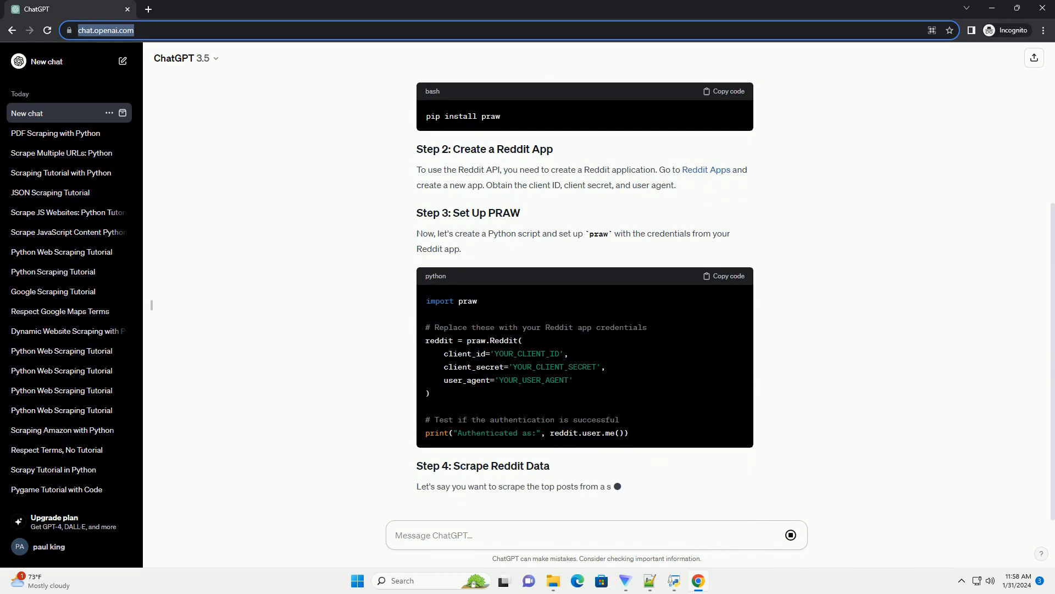
scroll("down", 3)
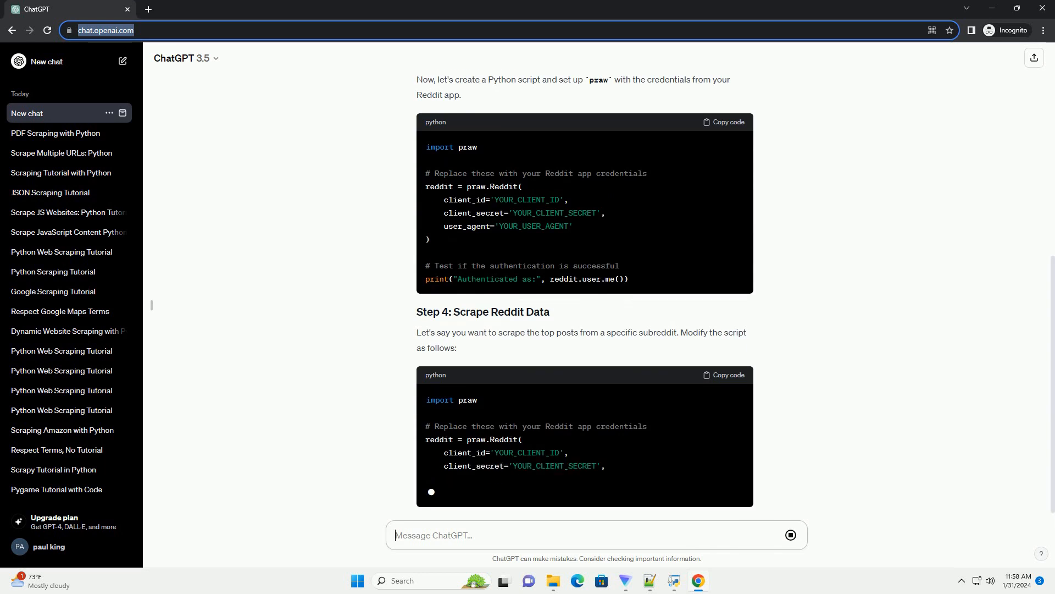
scroll("down", 3)
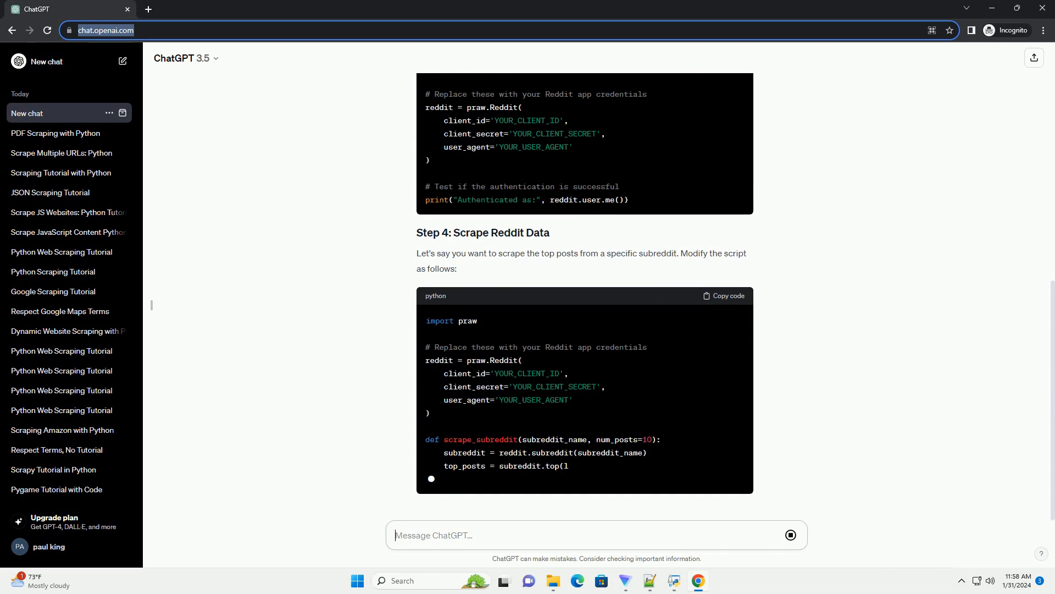
Step: Scroll to follow the Step 4 script printing each top post's title, URL, score and comment count
scroll("down", 3)
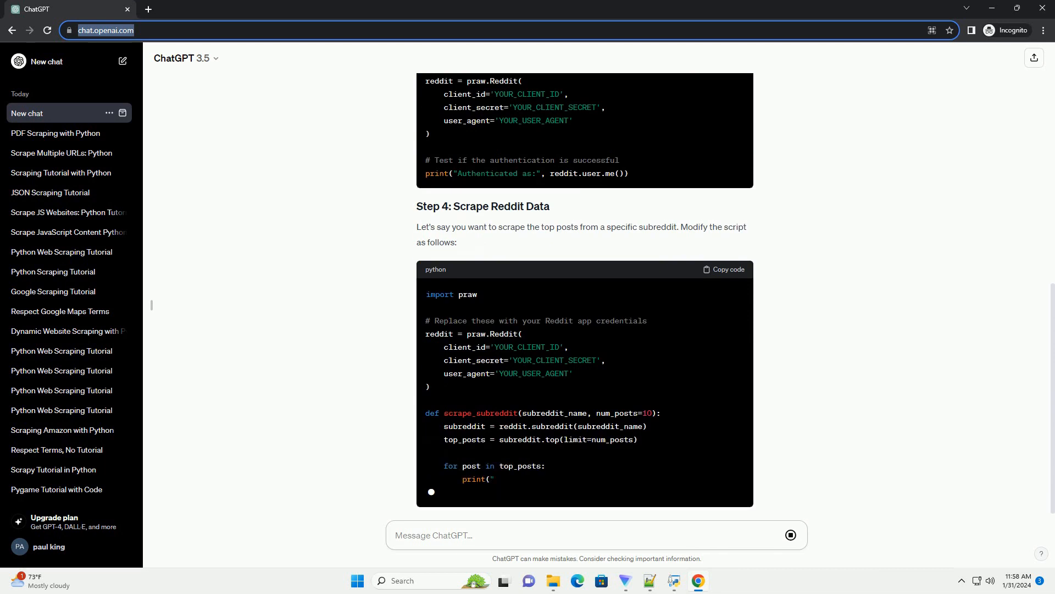
scroll("down", 3)
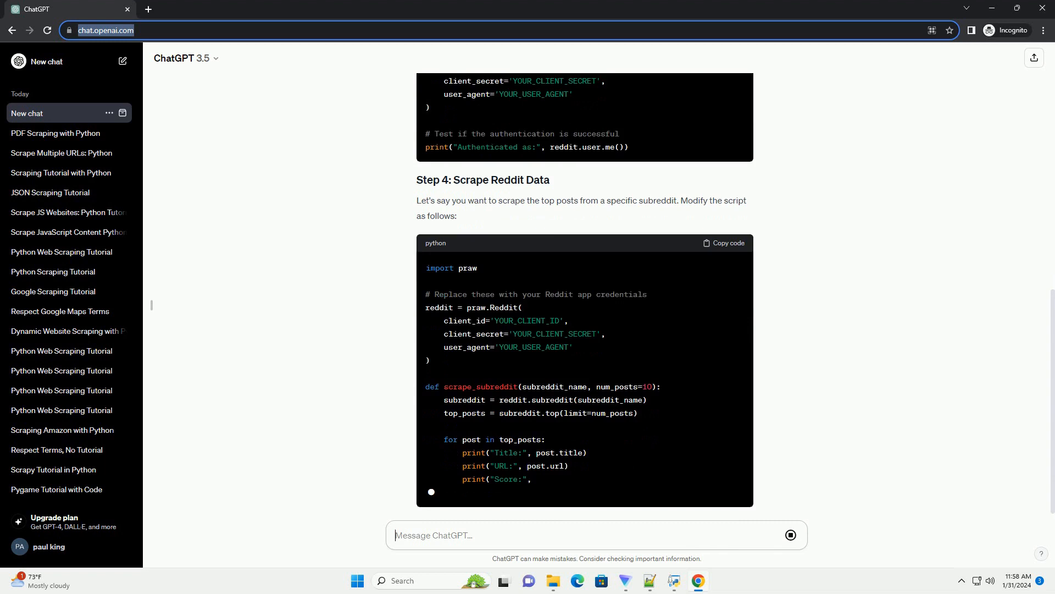
scroll("down", 3)
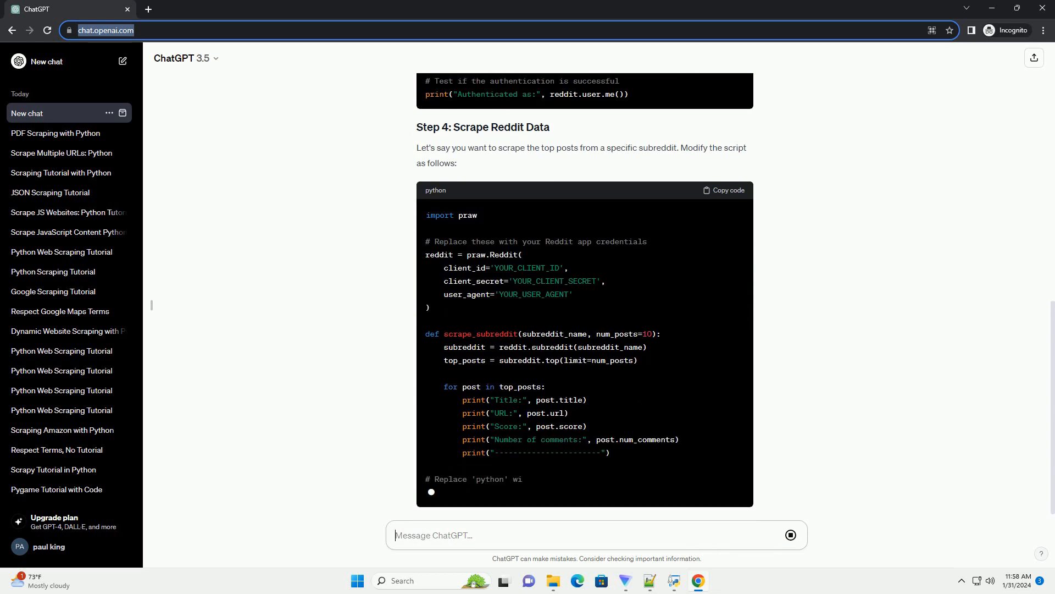
scroll("down", 3)
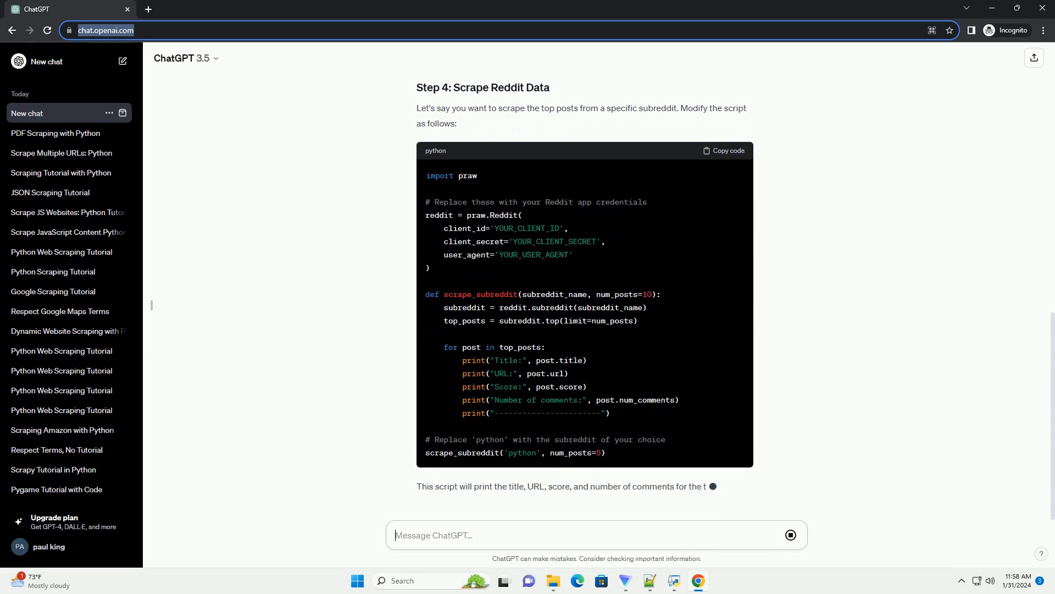
Step: Scroll to the end to read Step 5 on PRAW documentation, the Important Notes and the responsible-scraping reminder
scroll("down", 3)
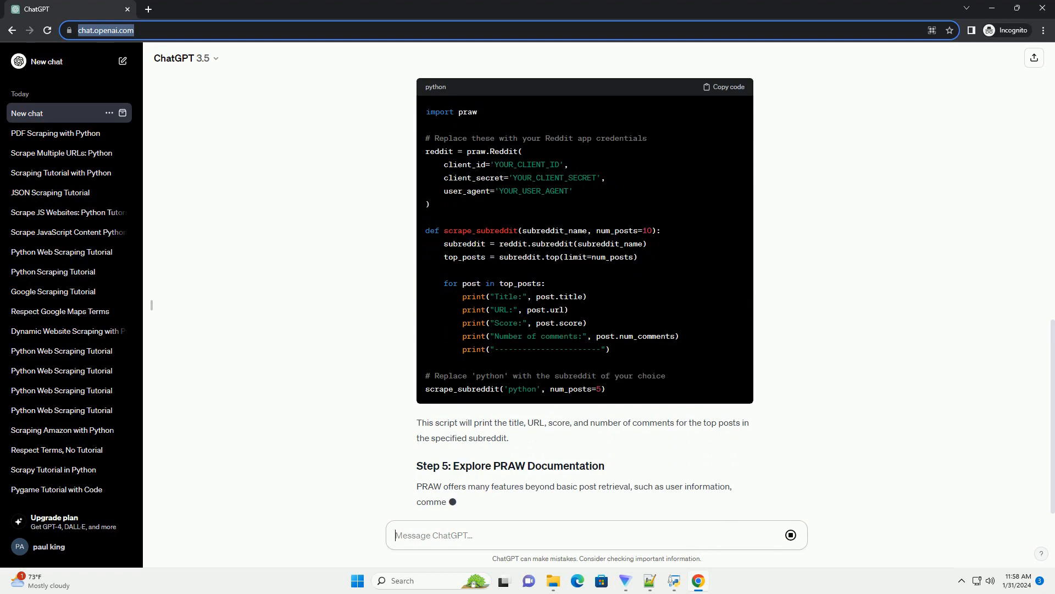
scroll("down", 3)
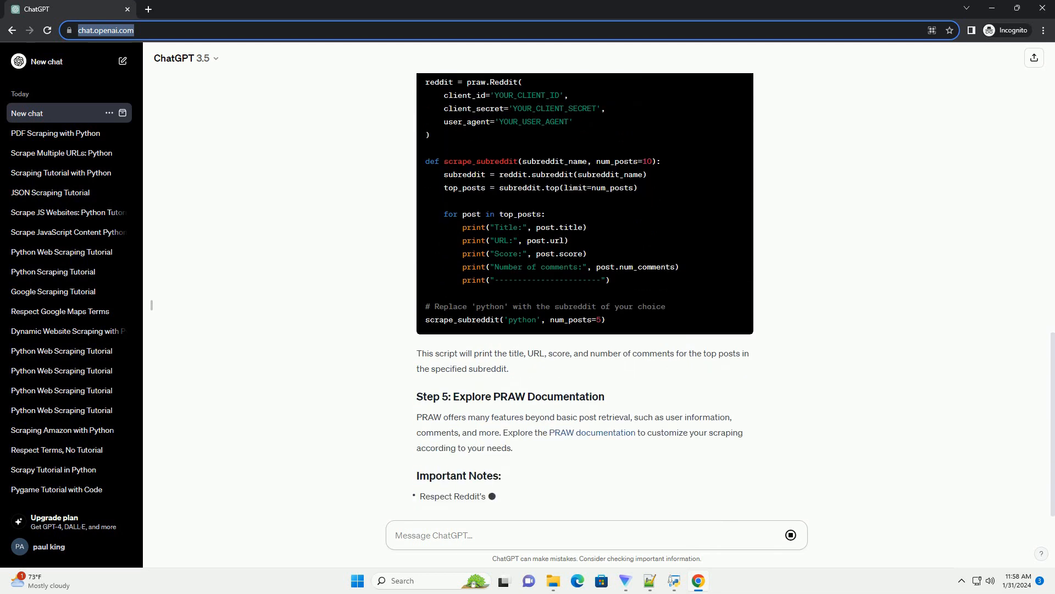
scroll("down", 3)
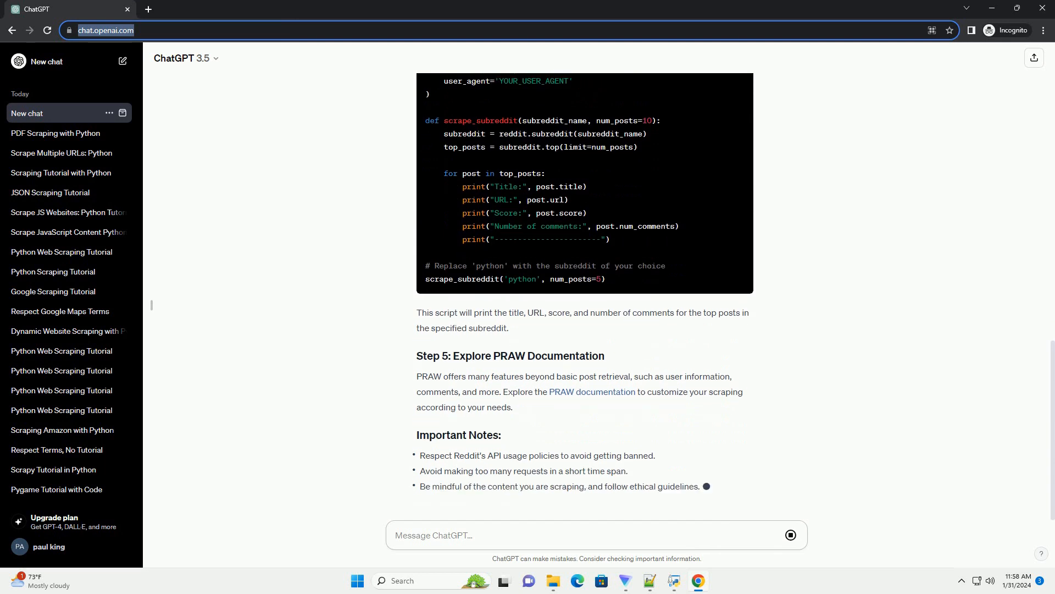
scroll("down", 3)
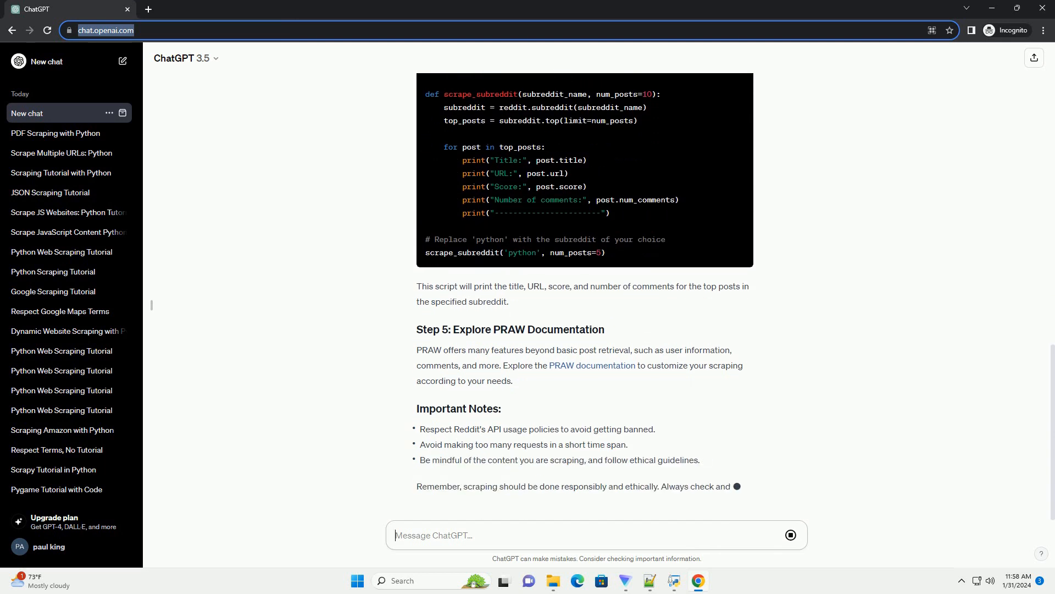